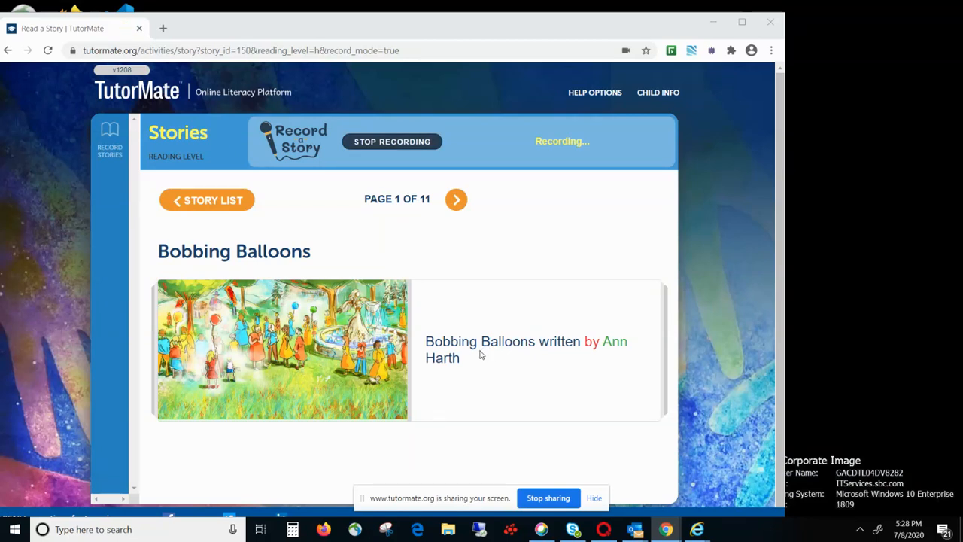
mouse_move(416, 388)
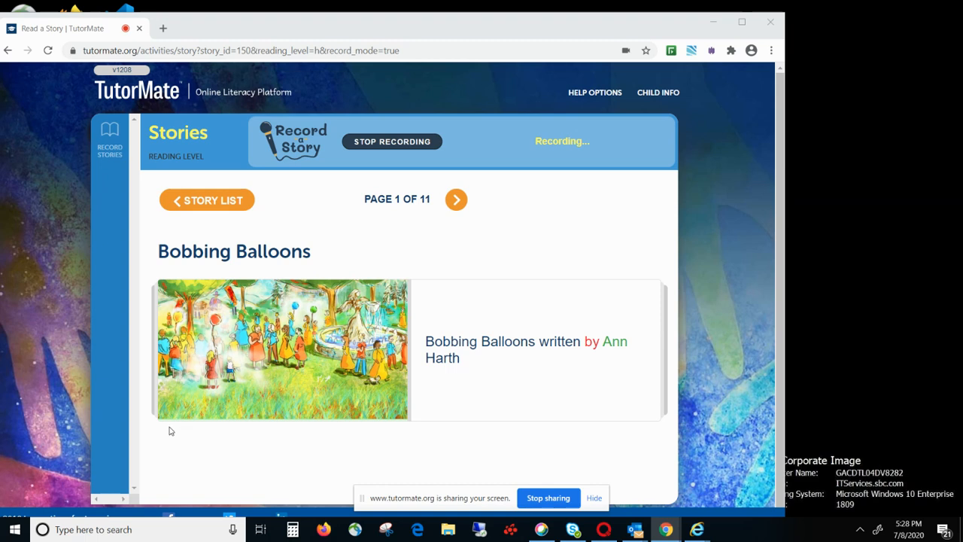
mouse_move(178, 418)
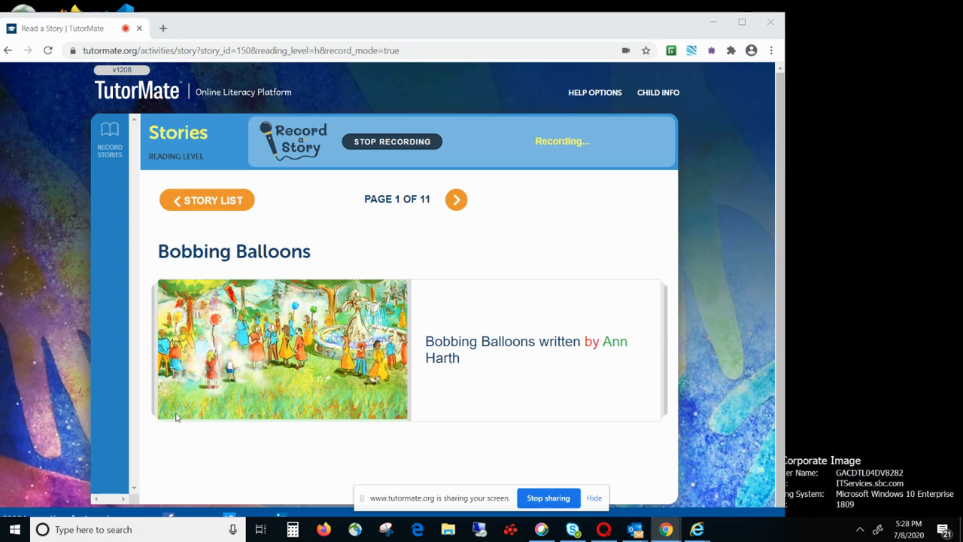
mouse_move(472, 206)
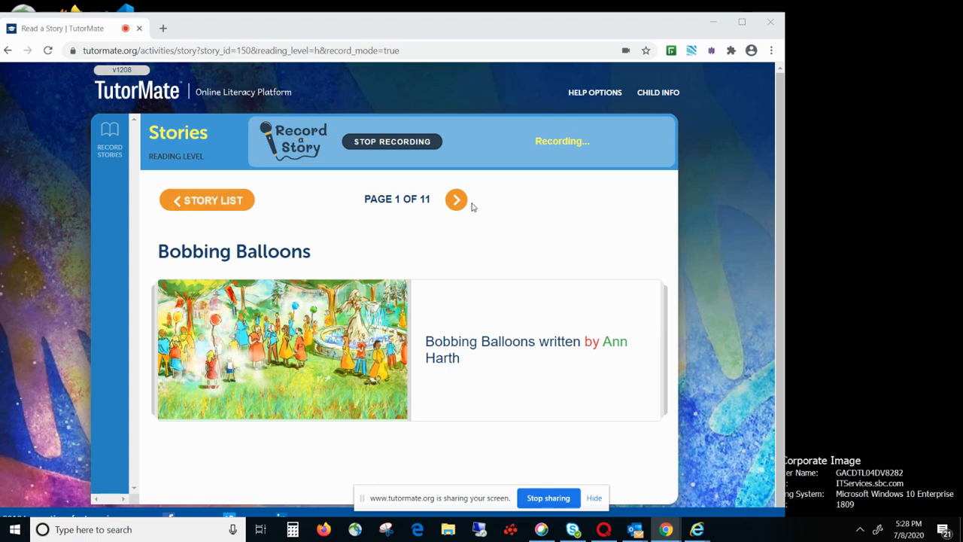
Advance the Bobbing Balloons story from page 1 to page 3, where Lam mentions City Park.
left_click(456, 199)
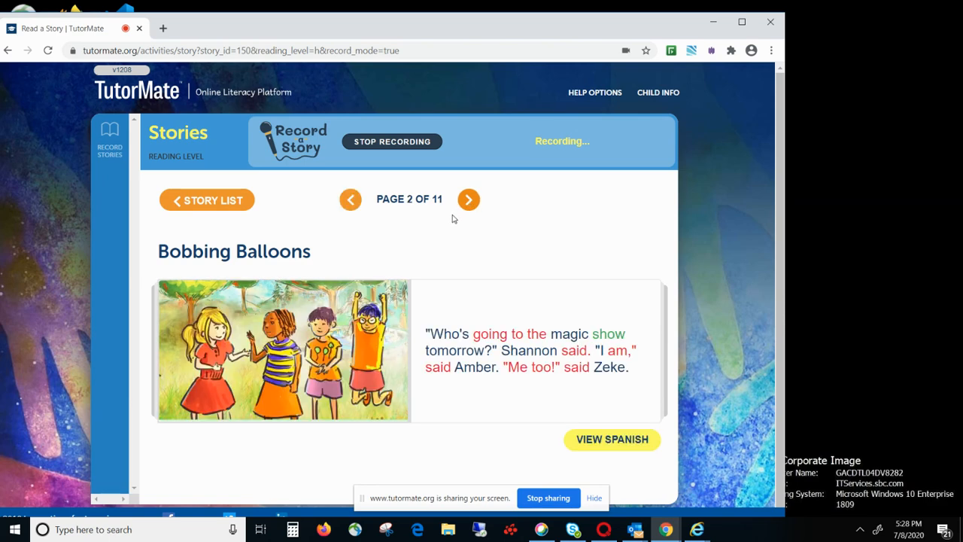
mouse_move(371, 265)
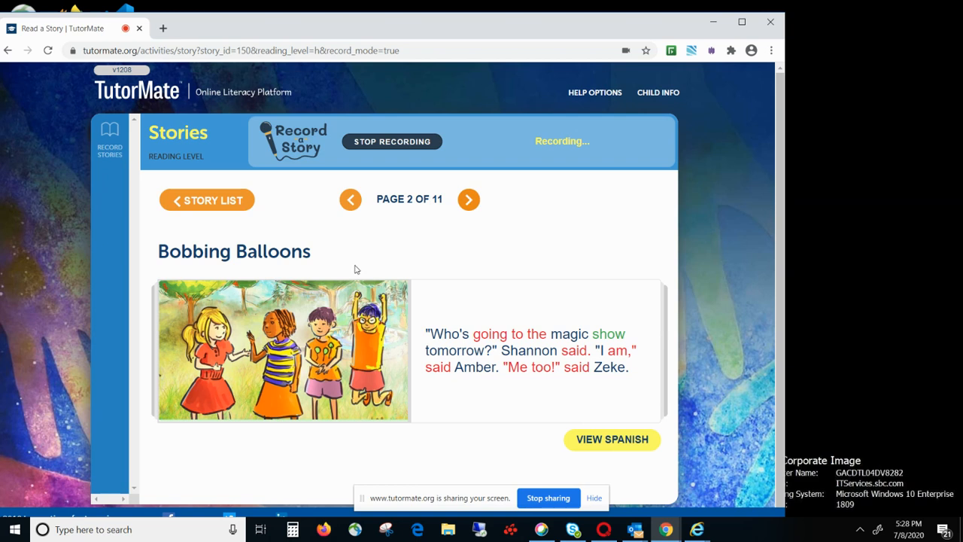
left_click(469, 198)
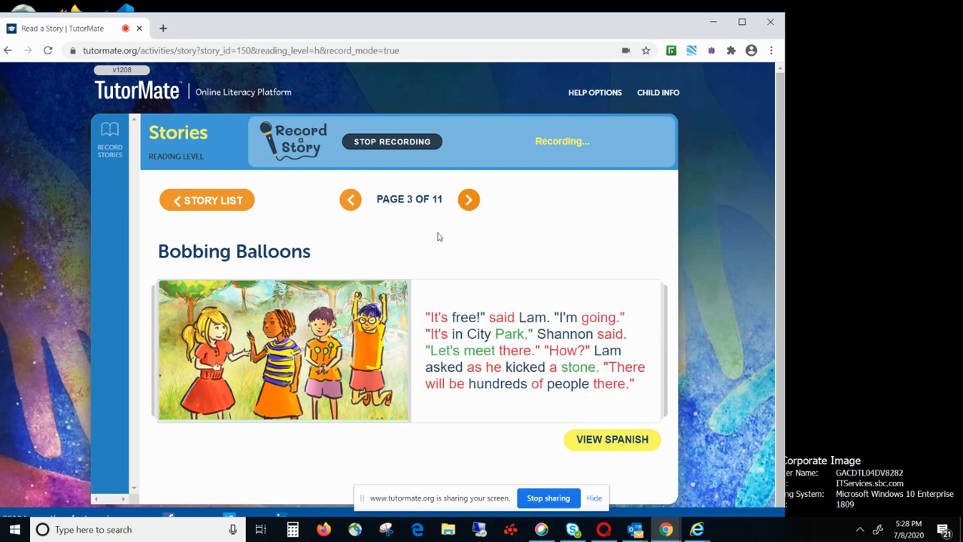
mouse_move(361, 262)
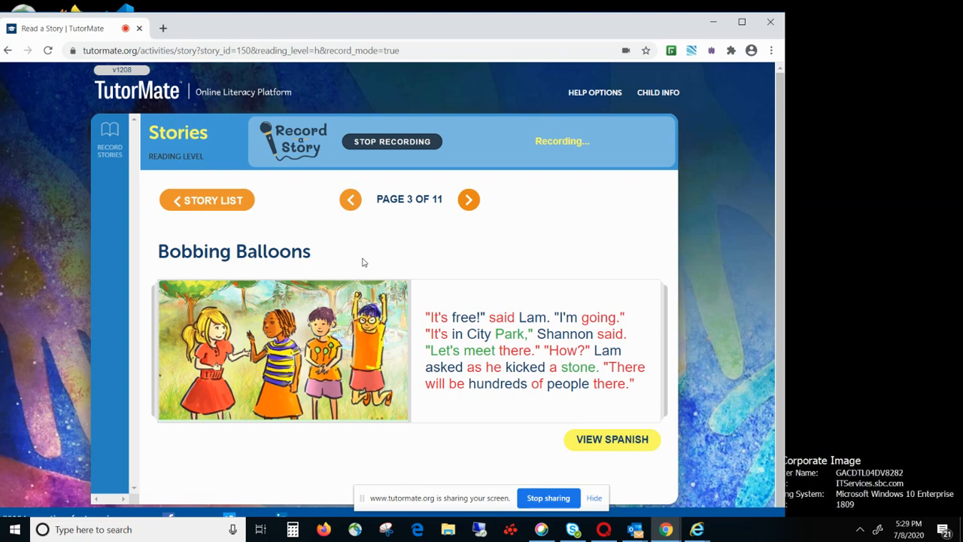
mouse_move(298, 86)
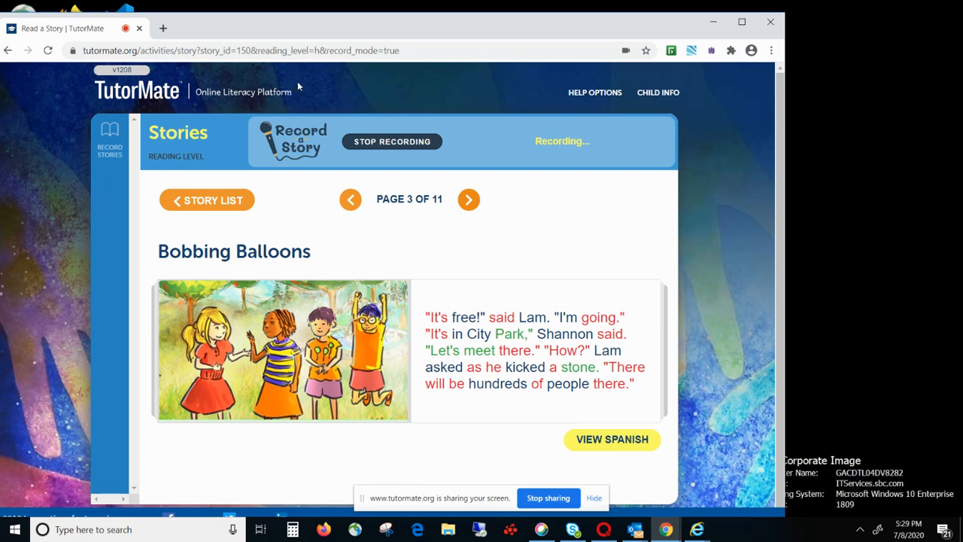
Advance through pages 4 and 5 to page 6, where Amber asks about the balloons.
left_click(468, 199)
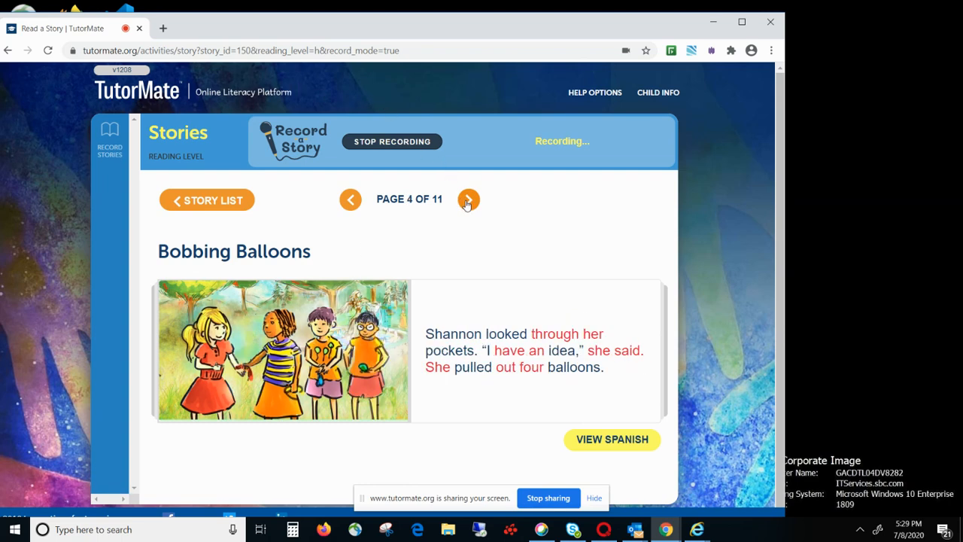
mouse_move(303, 219)
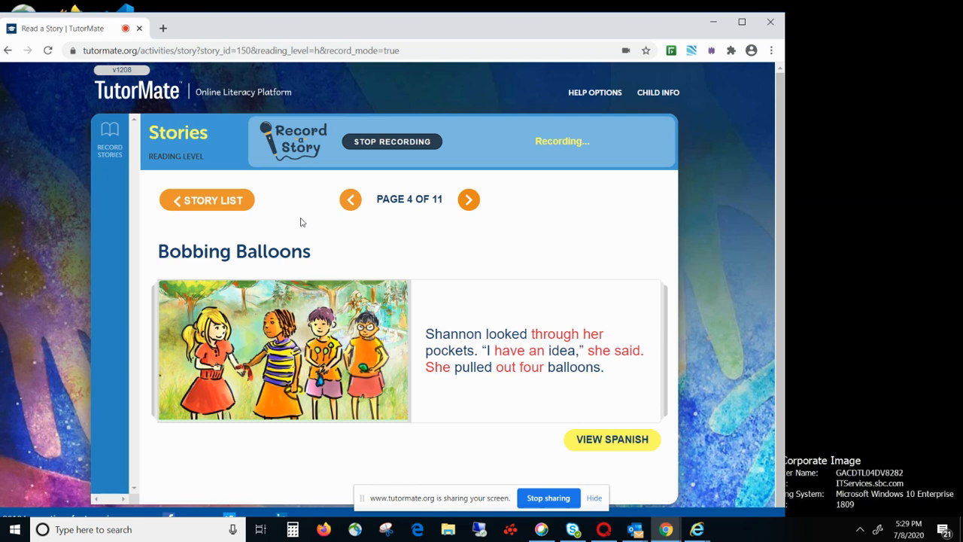
left_click(468, 199)
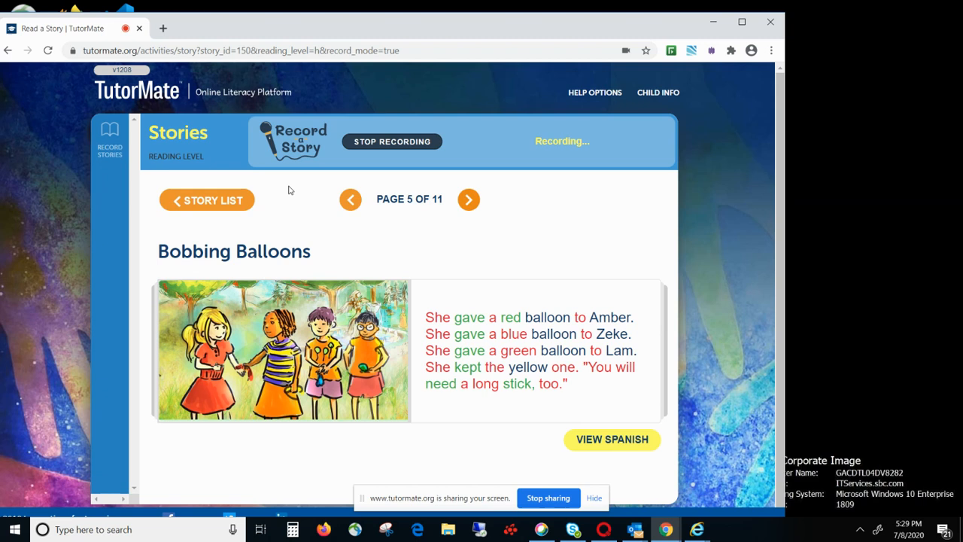
left_click(470, 199)
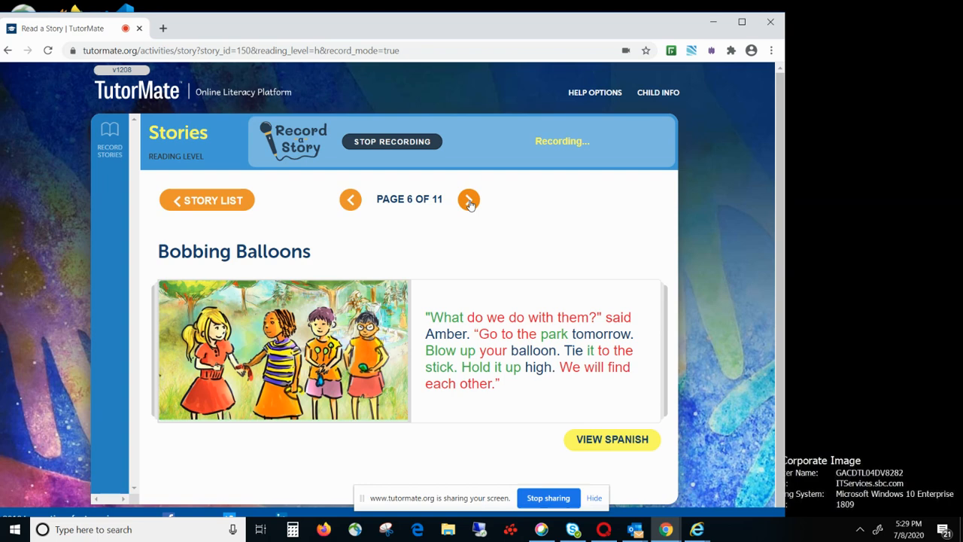
Advance through pages 7 and 8 to page 9, where the red, blue and green balloons bob closer.
left_click(470, 199)
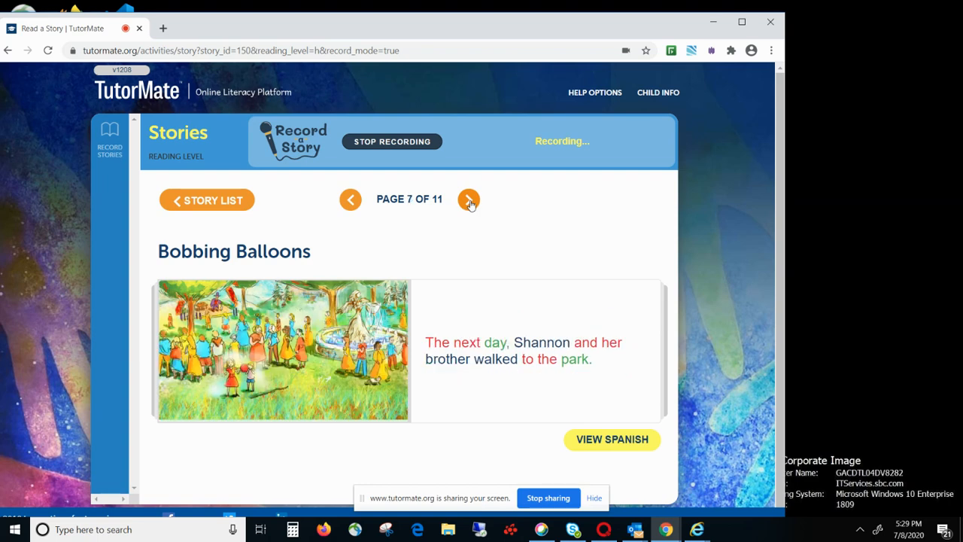
left_click(469, 199)
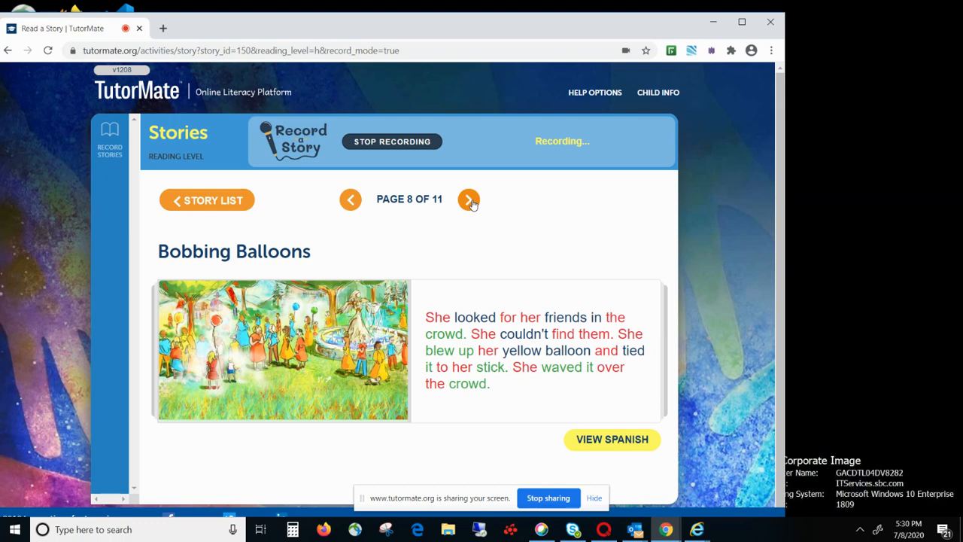
left_click(470, 199)
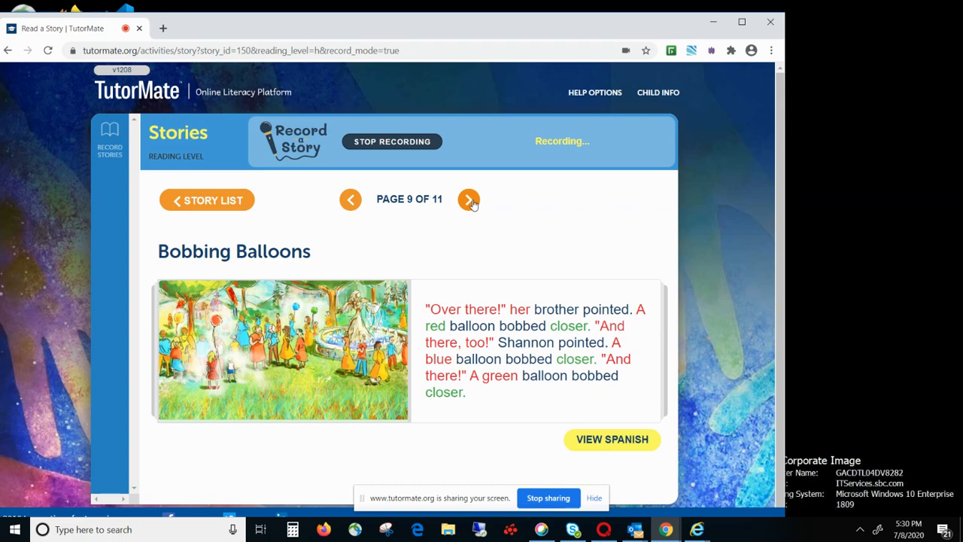
Advance to page 10, where Shannon finds her friends.
left_click(470, 198)
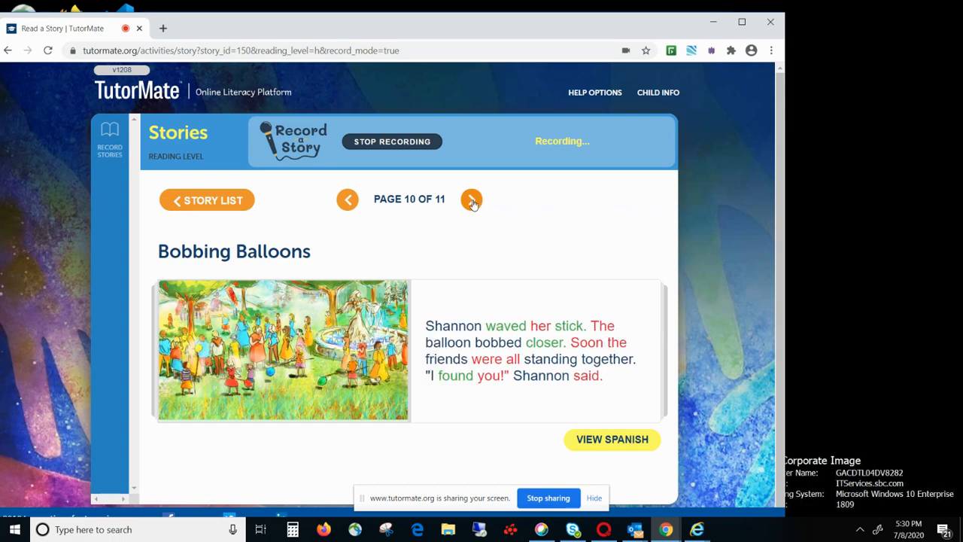
mouse_move(367, 214)
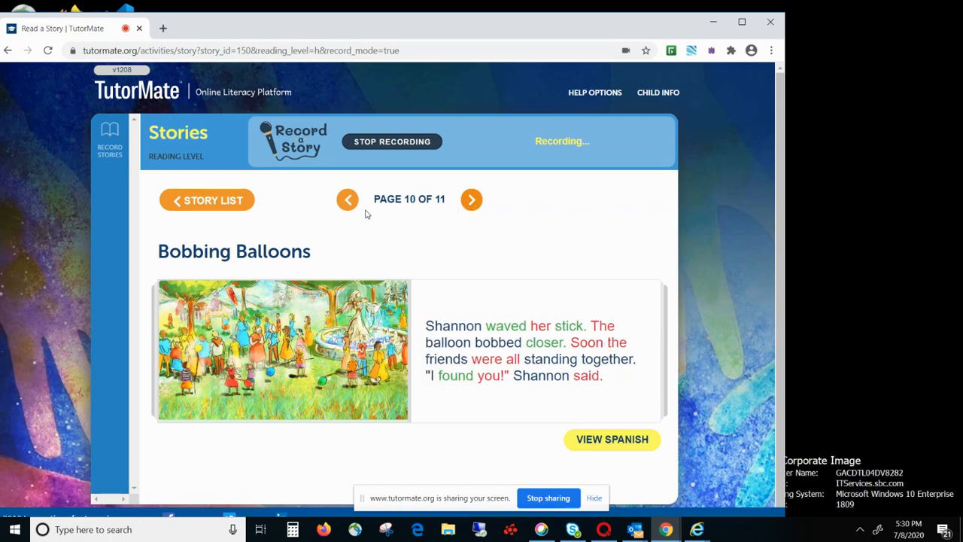
mouse_move(286, 195)
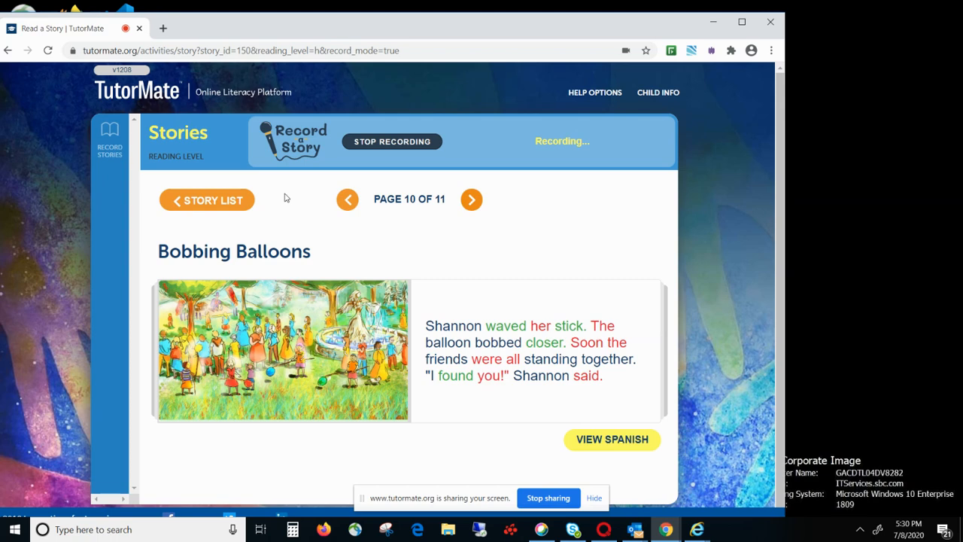
Advance to the final page 11 showing the four comprehension questions.
left_click(471, 199)
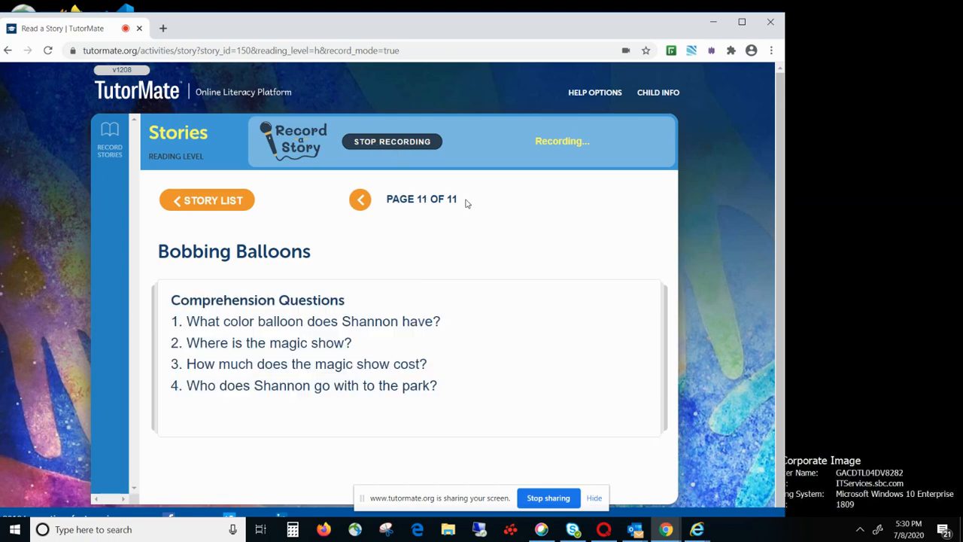
mouse_move(434, 416)
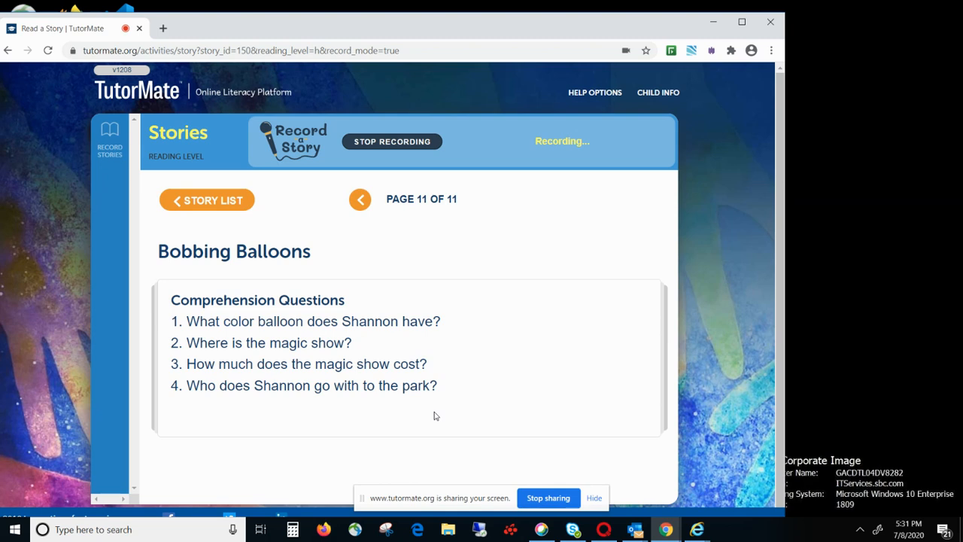
mouse_move(383, 265)
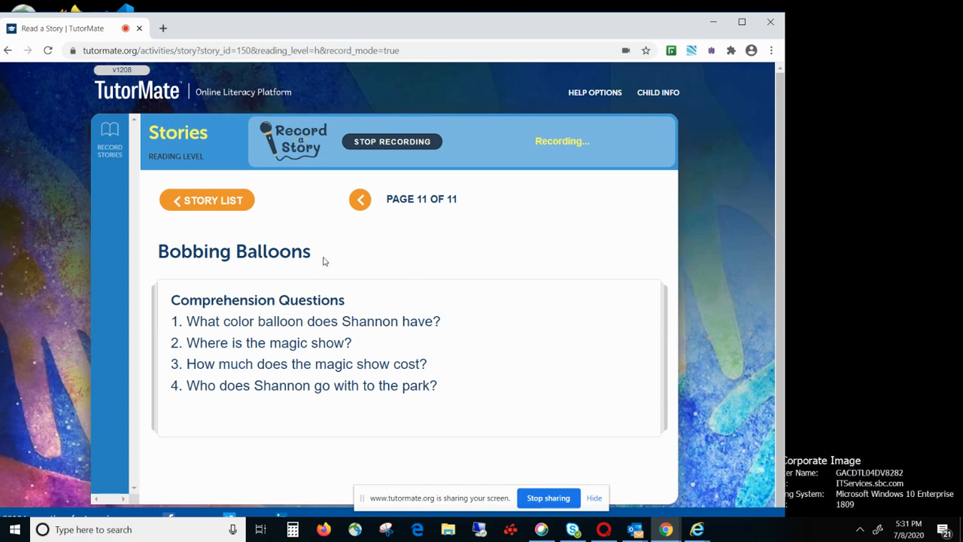
mouse_move(328, 256)
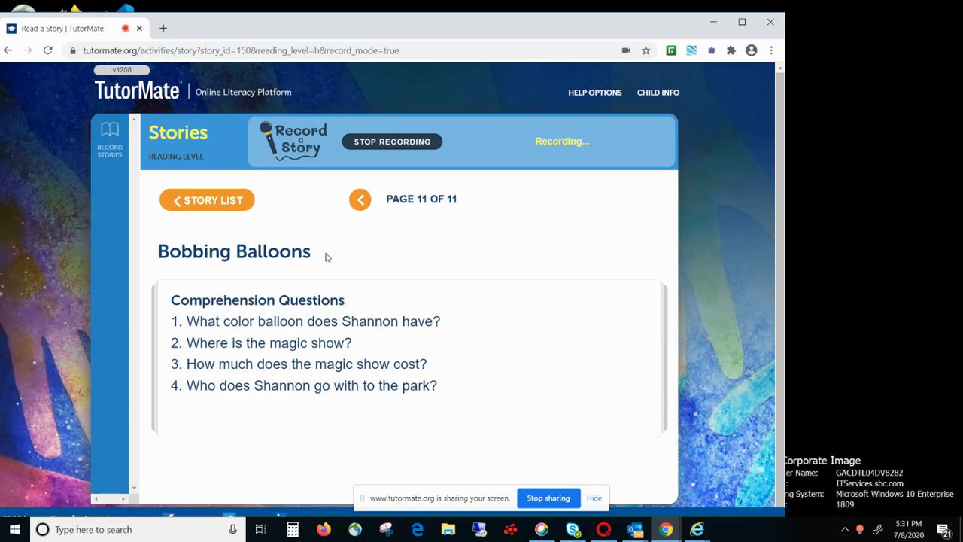